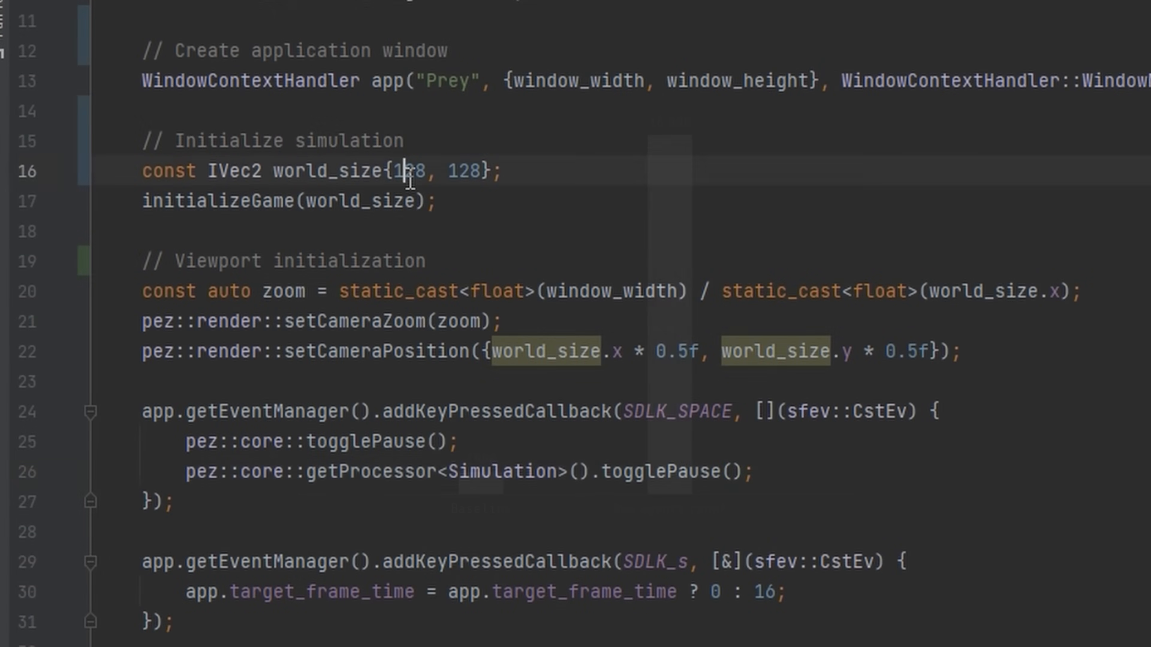
# Step: Set world_size to {512, 512} and max_predators to 8000 in the simulation code
pyautogui.write('512, 512')
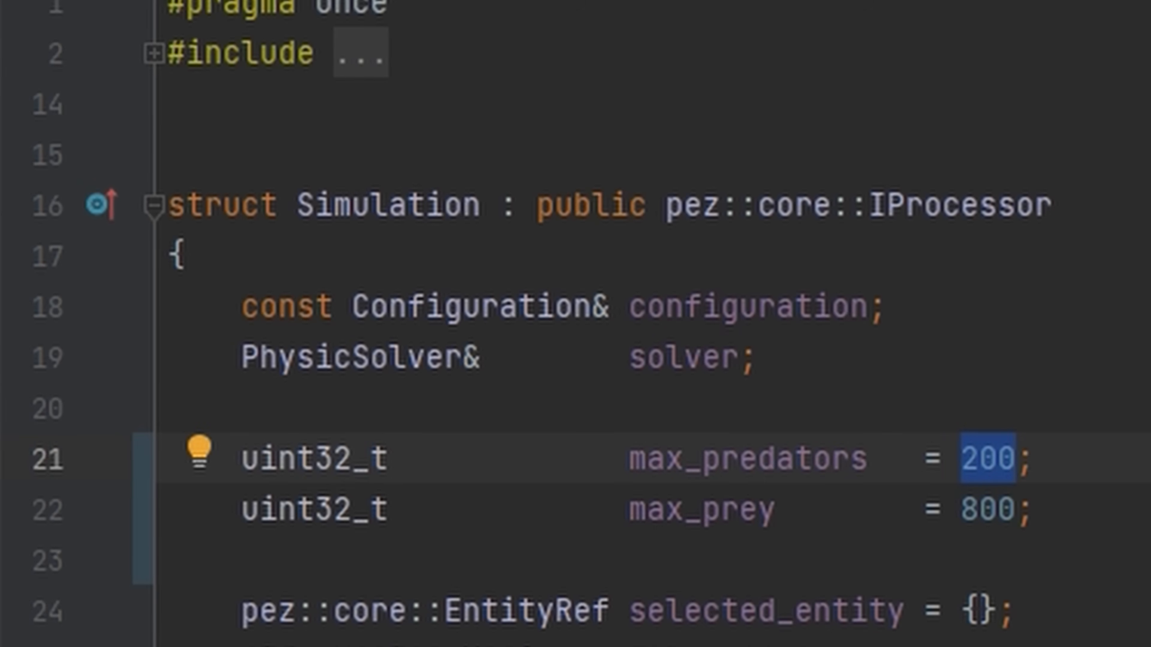
pyautogui.write('8000')
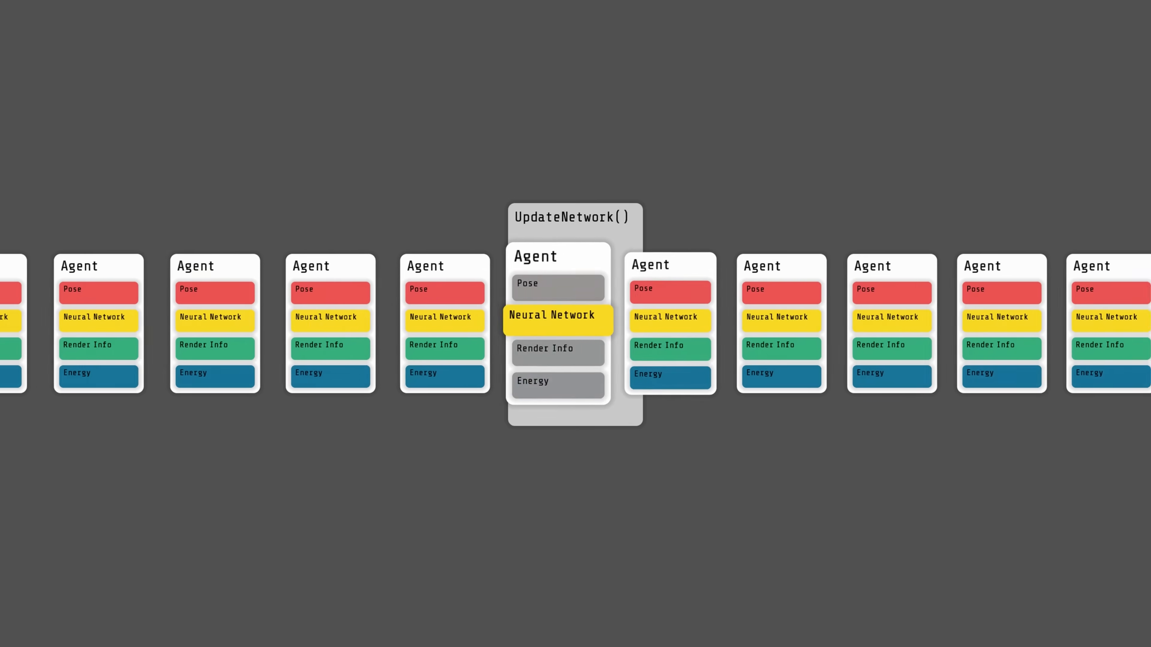
pyautogui.hscroll(-3)
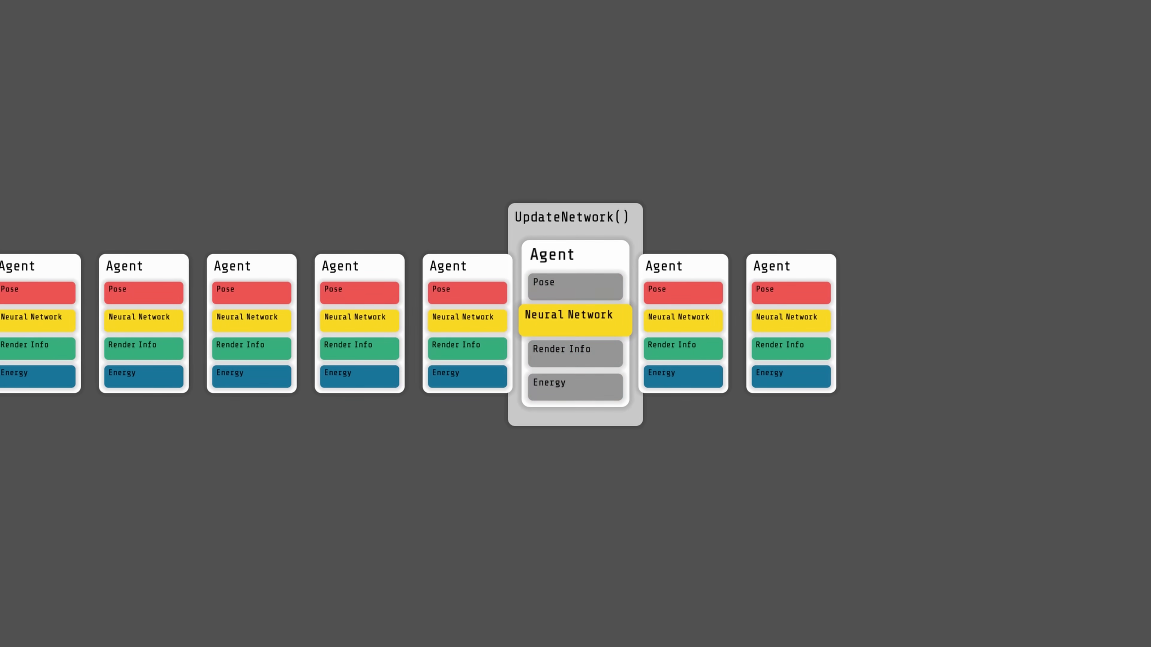
pyautogui.hscroll(3)
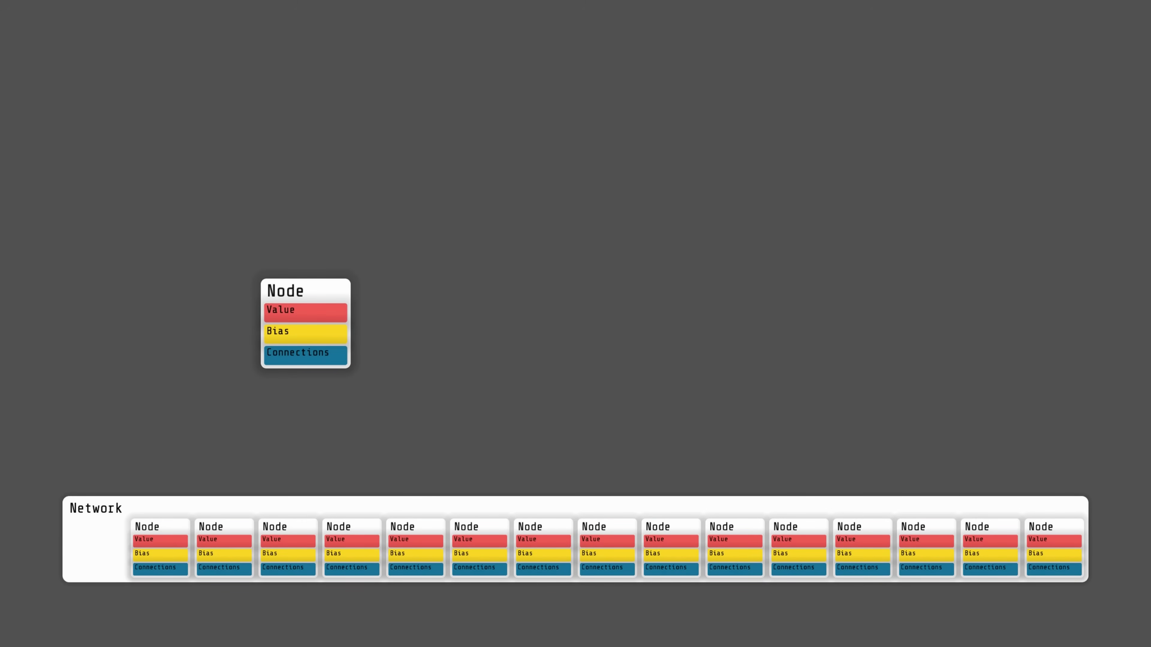
pyautogui.click(304, 354)
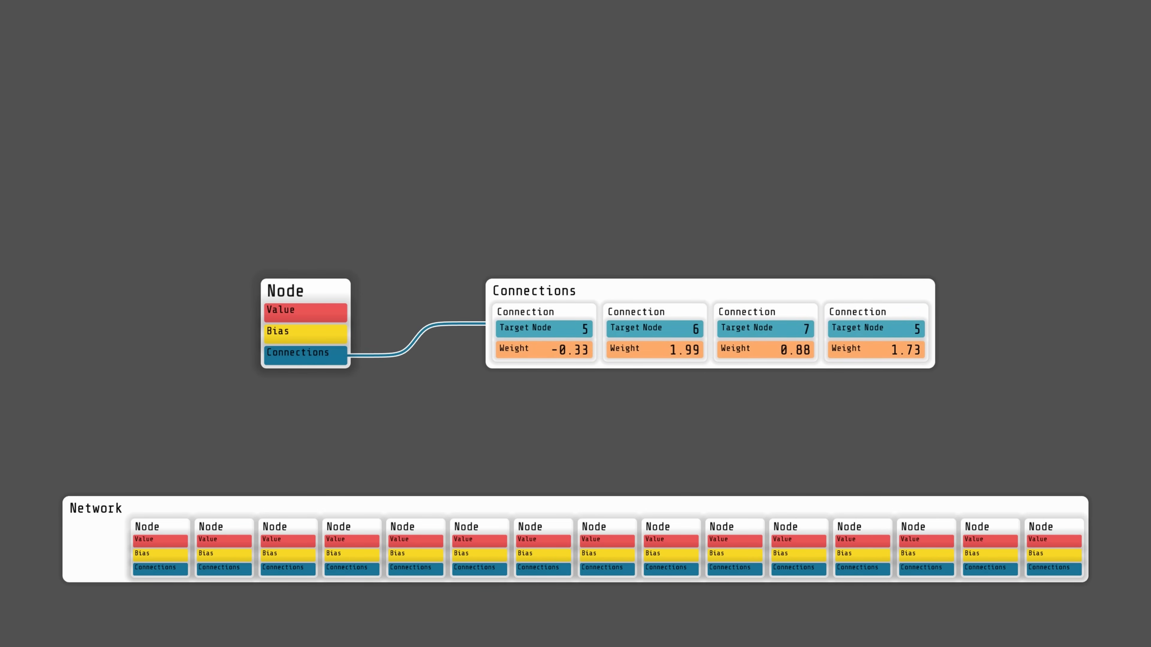
pyautogui.click(304, 353)
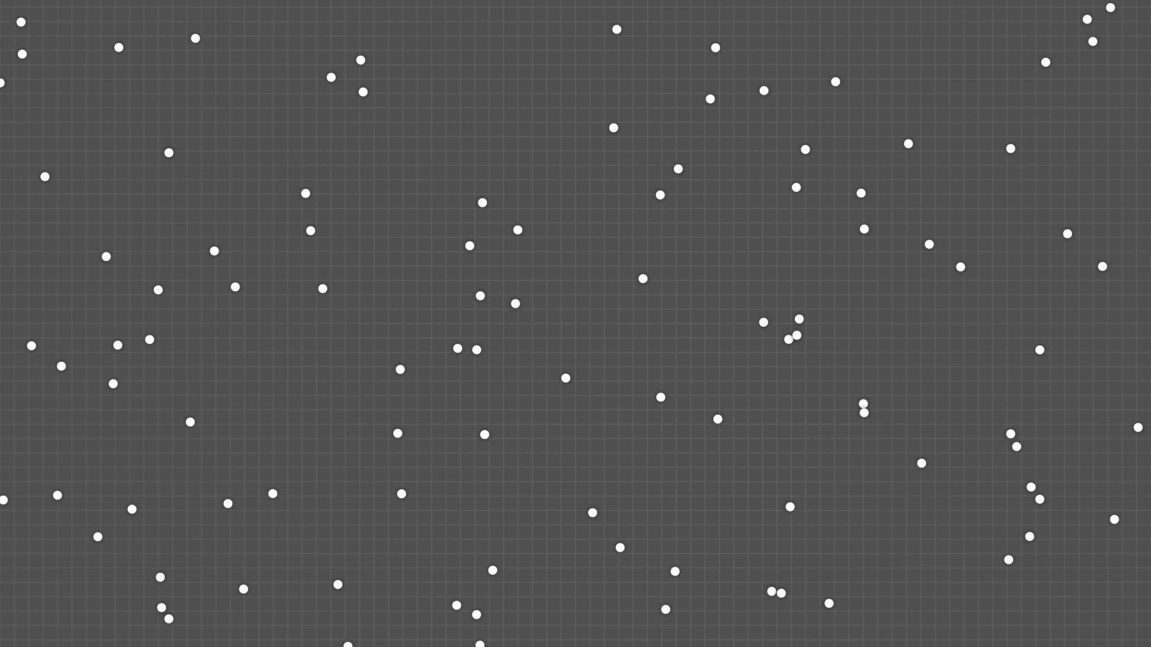
pyautogui.click(576, 323)
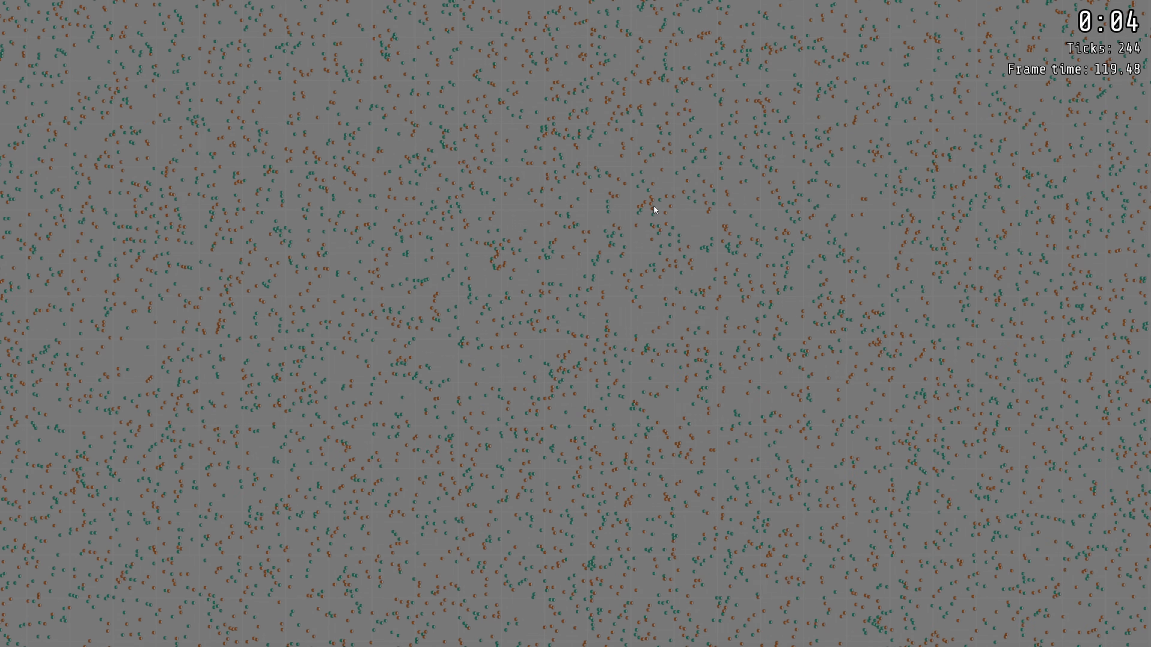
pyautogui.moveTo(760, 182)
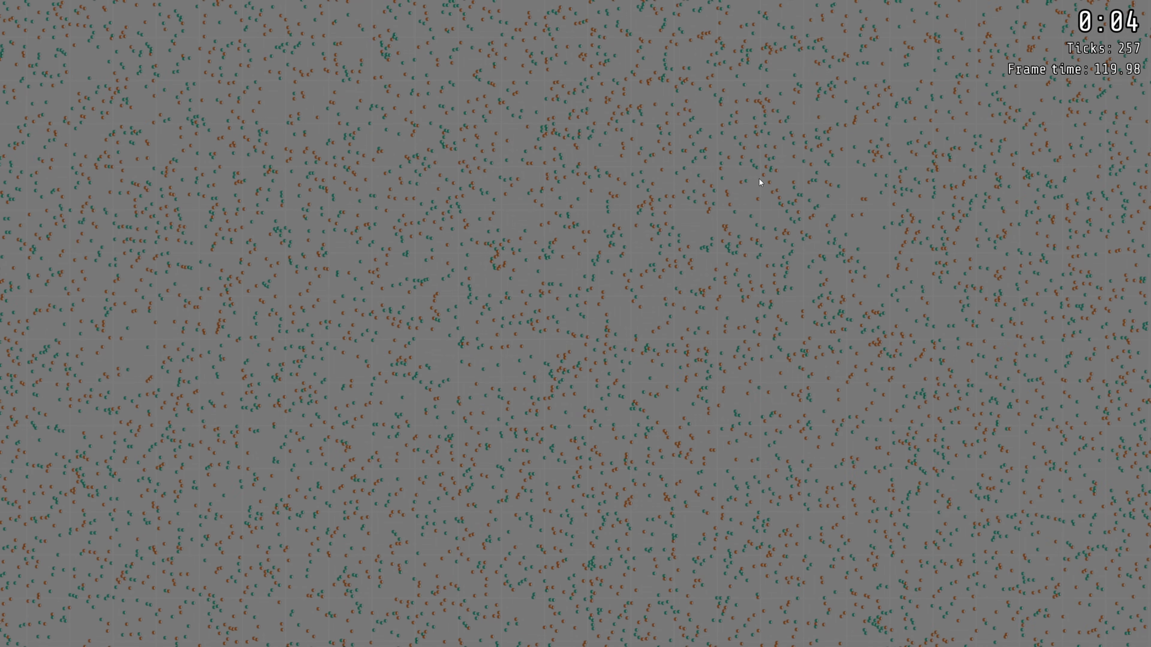